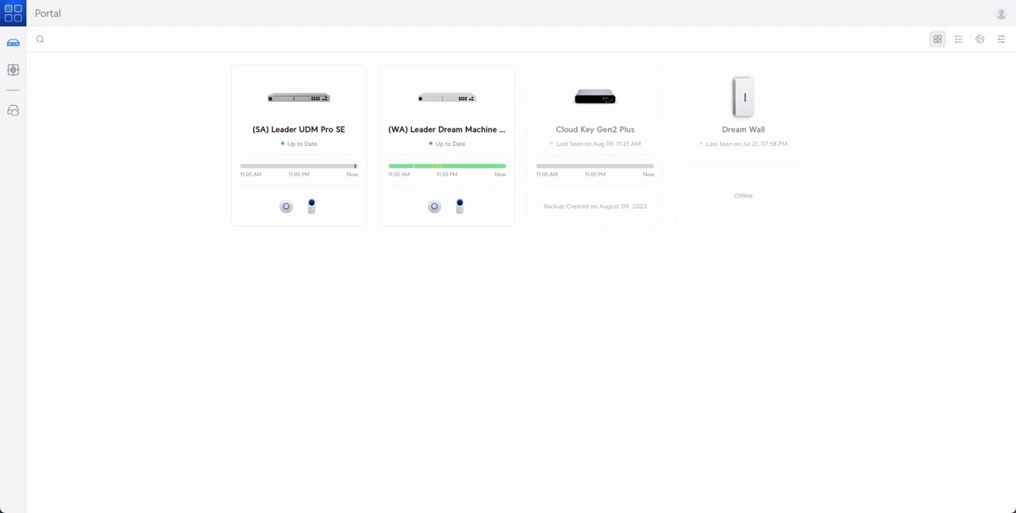
mouse_move(816, 197)
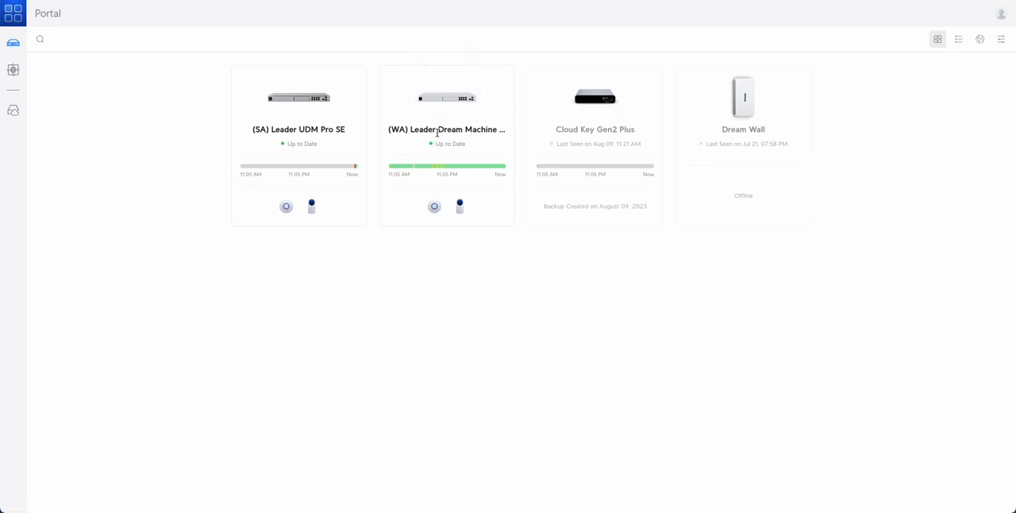
mouse_move(13, 70)
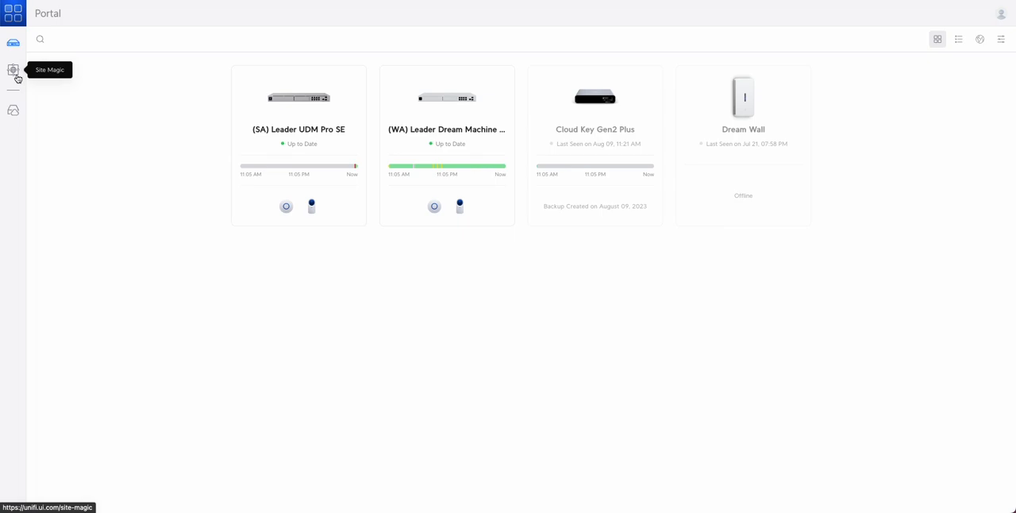
Step: Name the new Site Magic group 'Site Link' and check both Leader consoles
click(13, 70)
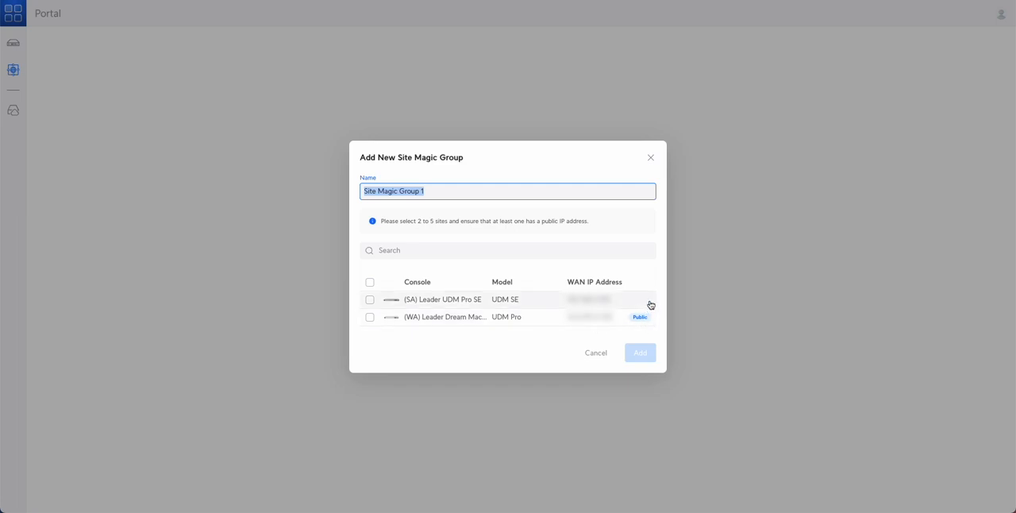
mouse_move(447, 235)
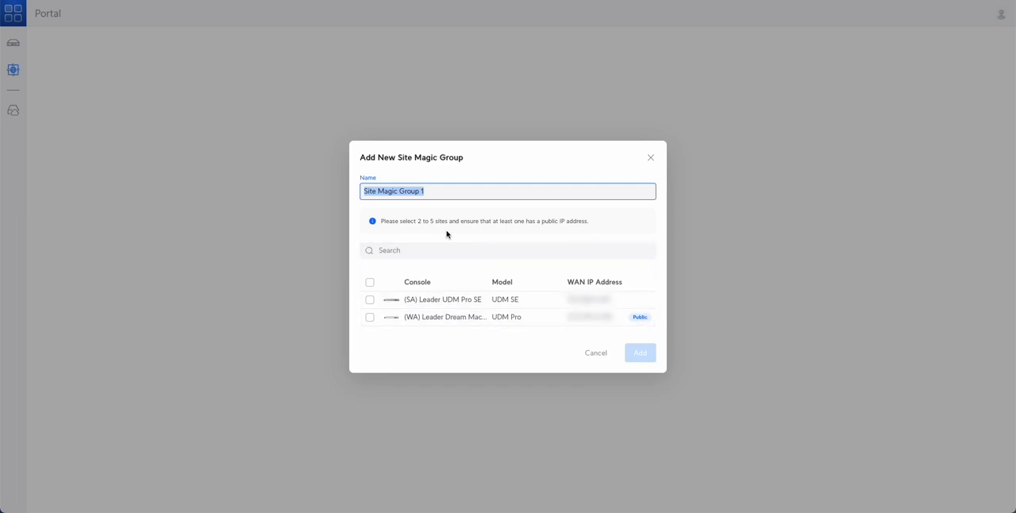
click(438, 191)
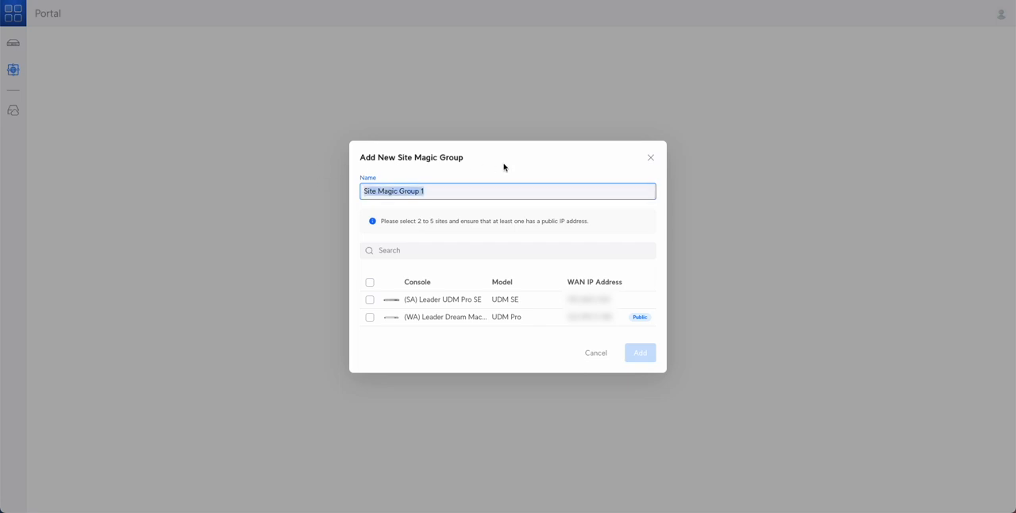
text(Site Linbk)
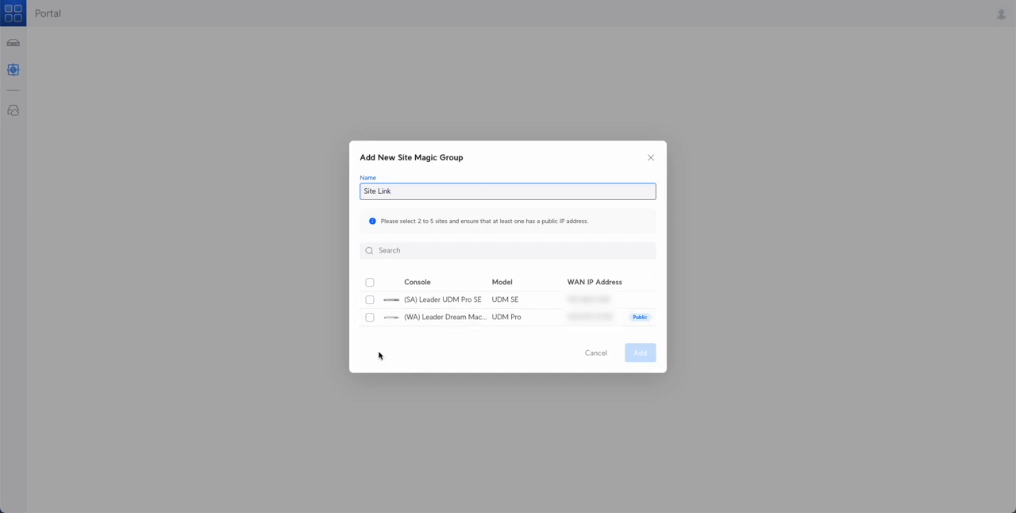
click(370, 282)
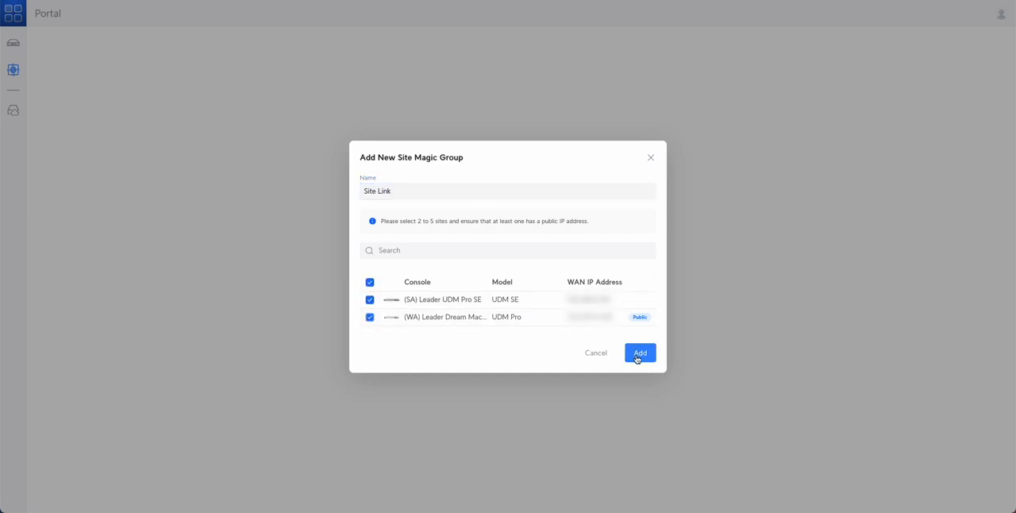
Step: Add the consoles and check the SA Default network plus the WA Default, Corporate and VOIP networks
click(640, 353)
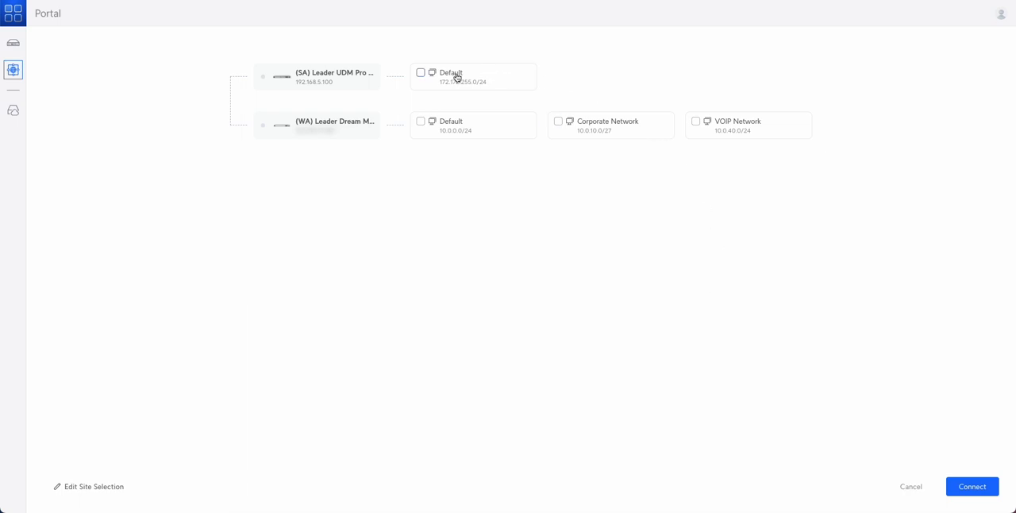
mouse_move(502, 147)
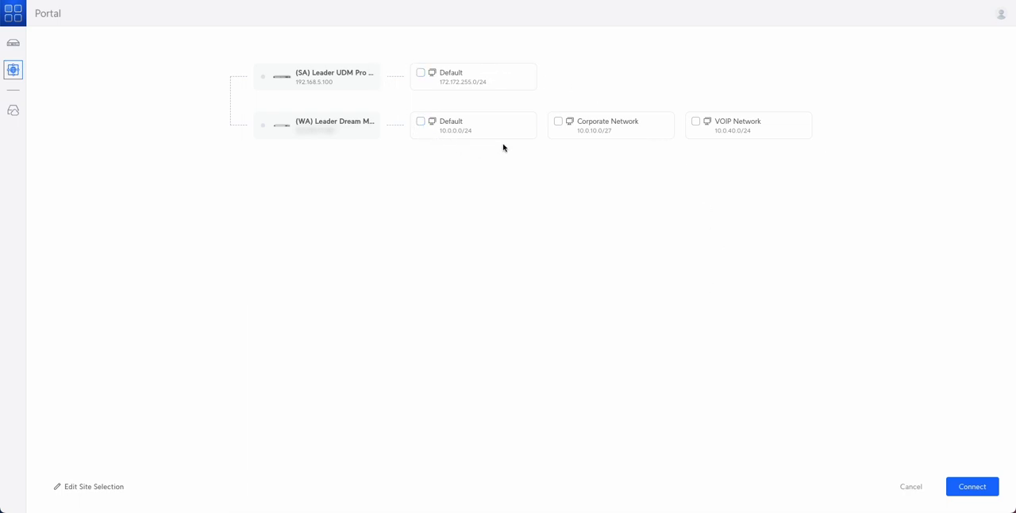
mouse_move(810, 179)
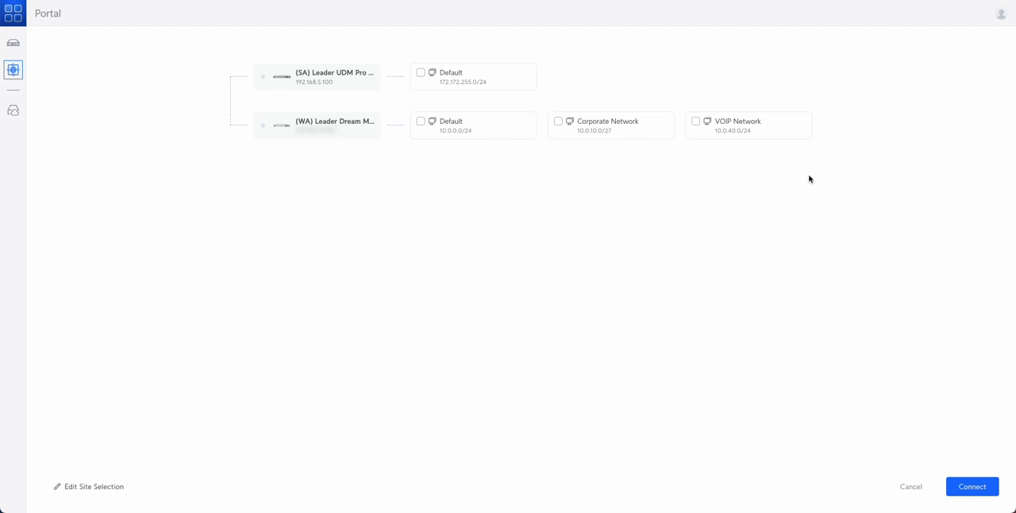
mouse_move(226, 127)
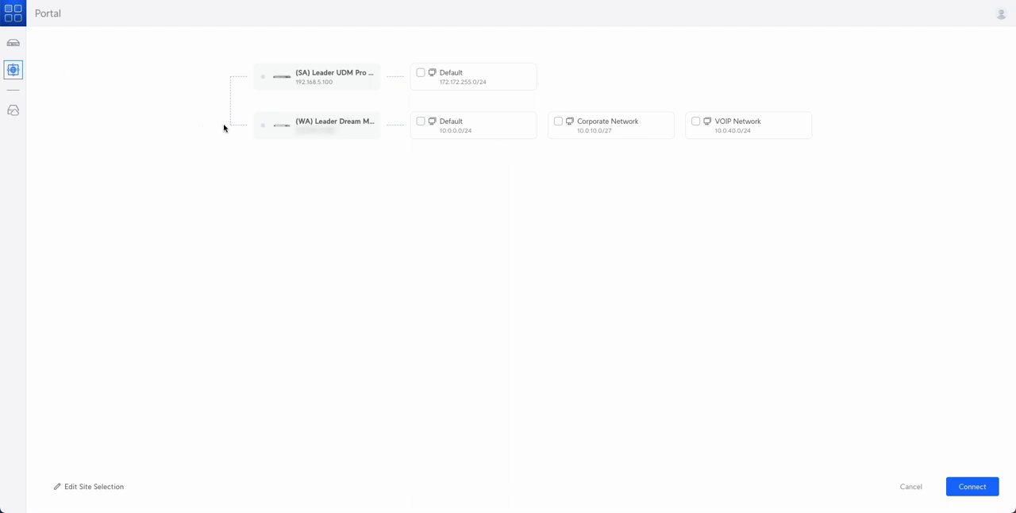
mouse_move(445, 104)
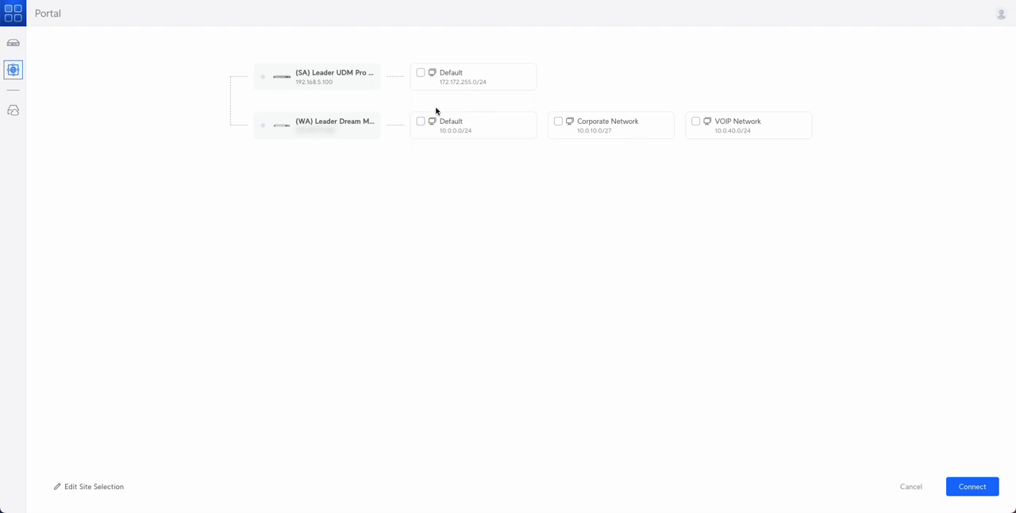
mouse_move(500, 111)
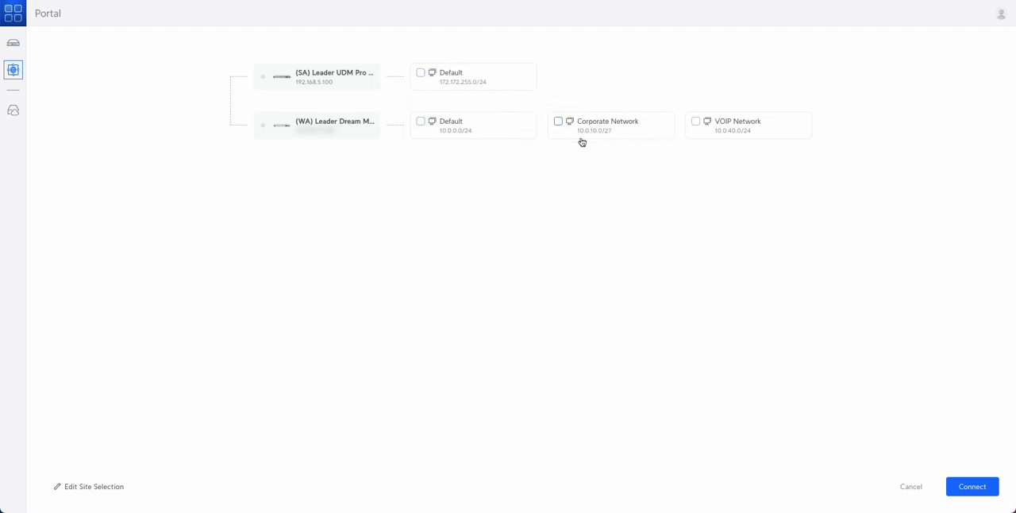
mouse_move(499, 100)
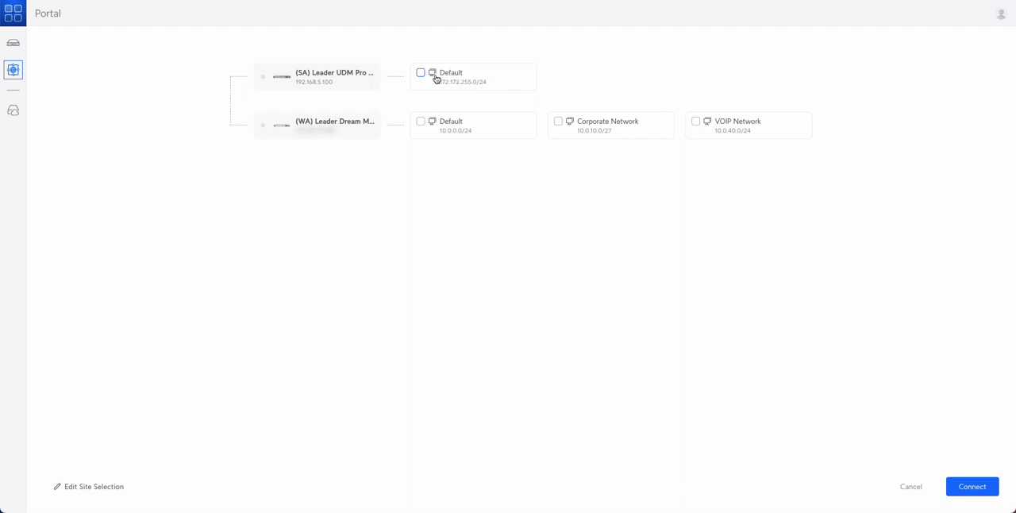
click(421, 71)
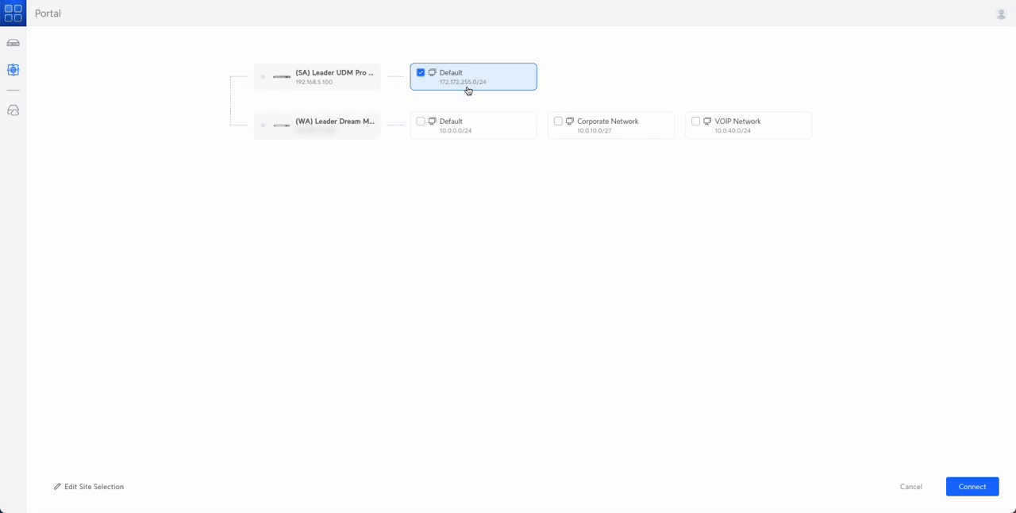
mouse_move(462, 147)
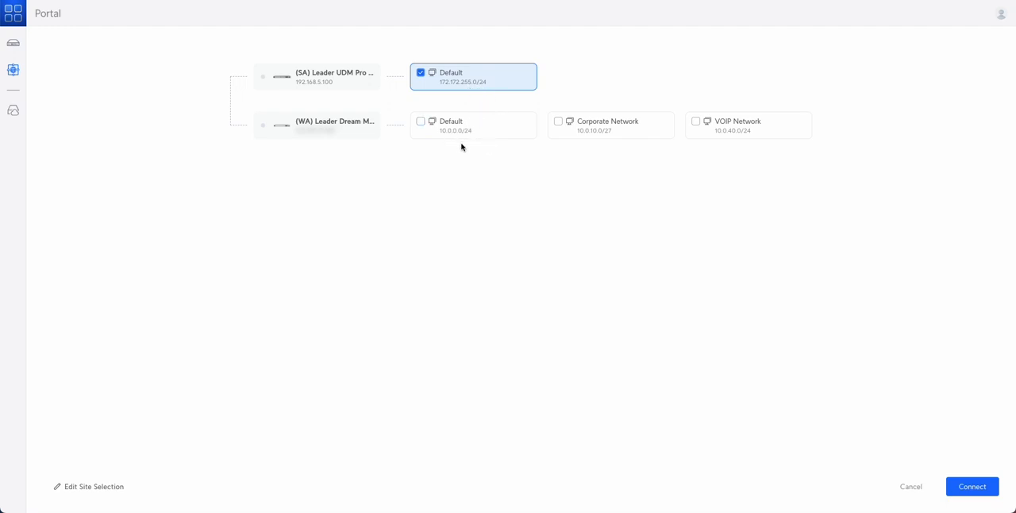
mouse_move(464, 152)
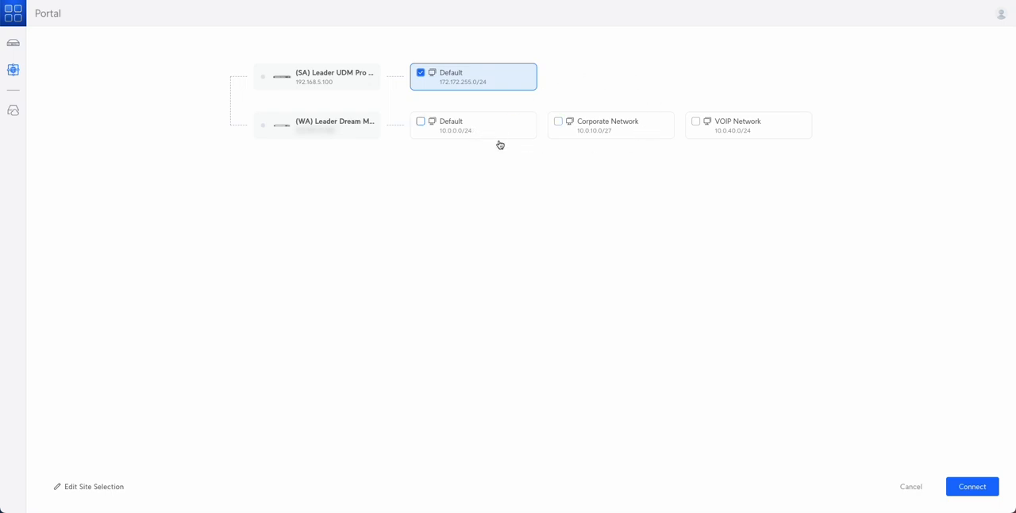
mouse_move(384, 98)
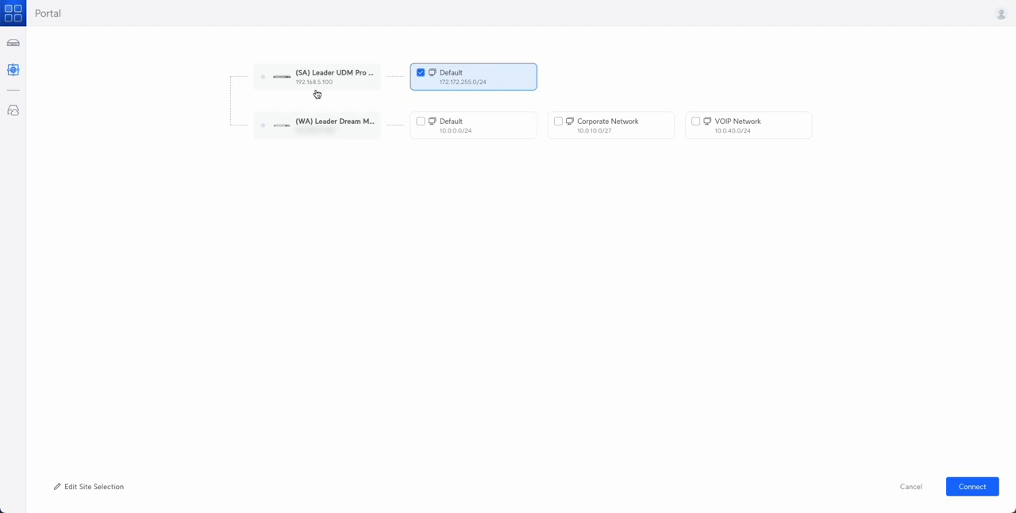
mouse_move(489, 131)
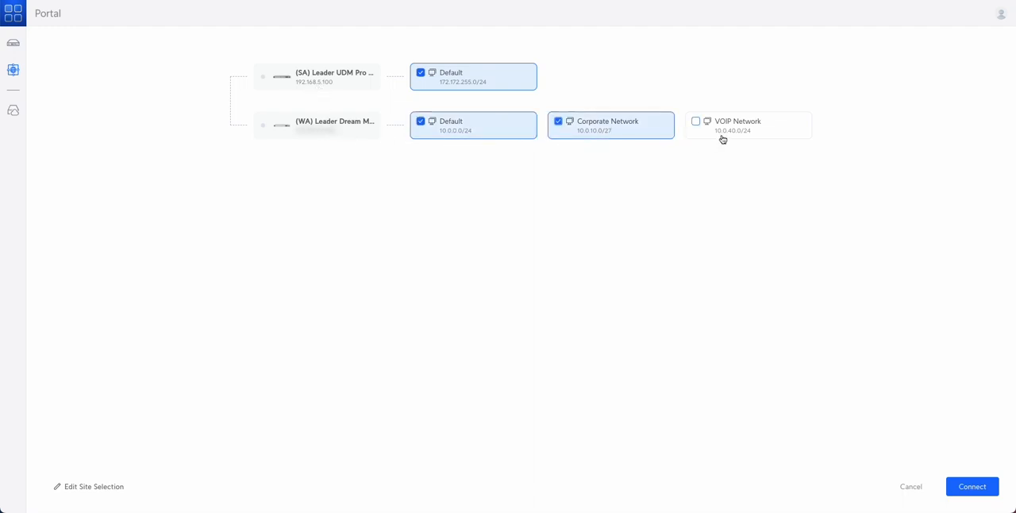
click(695, 121)
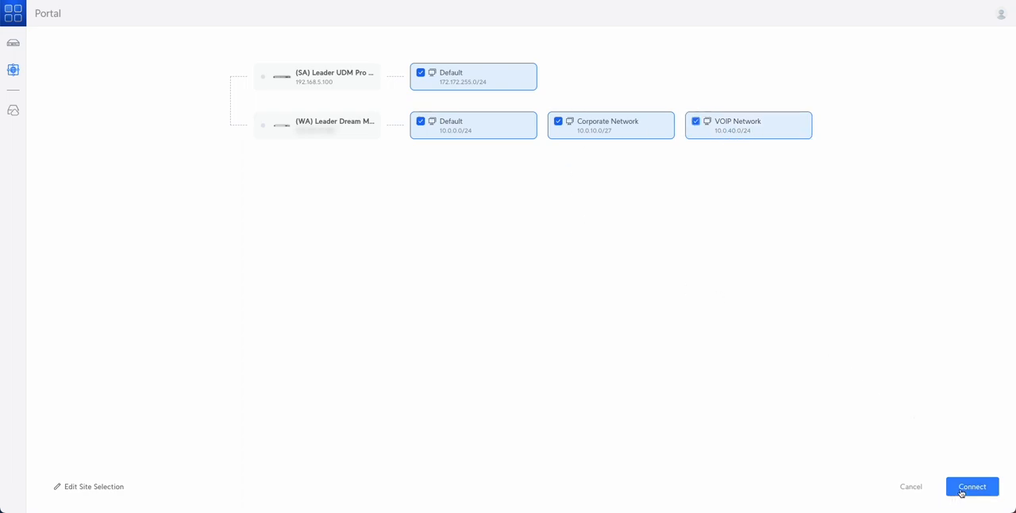
Step: Connect the selected networks so both consoles show as connecting in the Site Link group
click(971, 486)
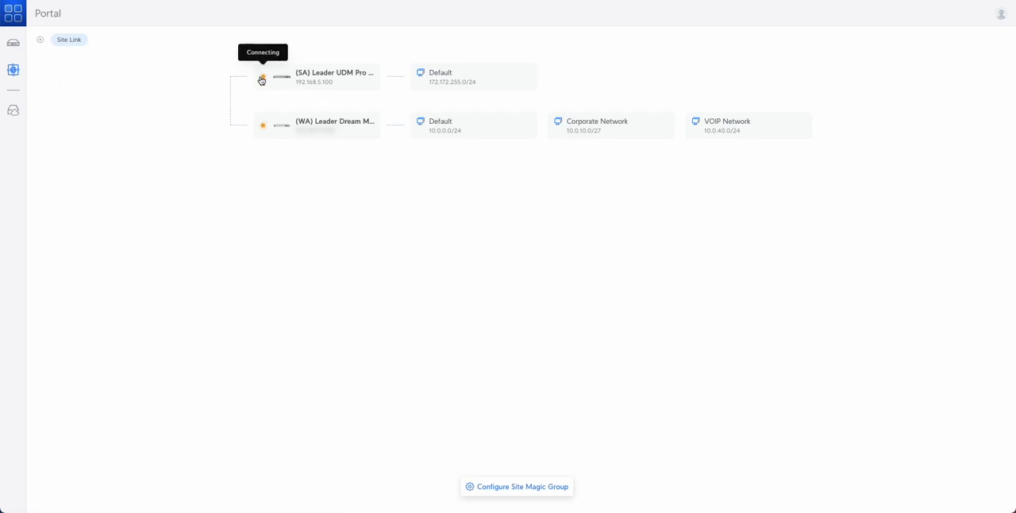
mouse_move(265, 130)
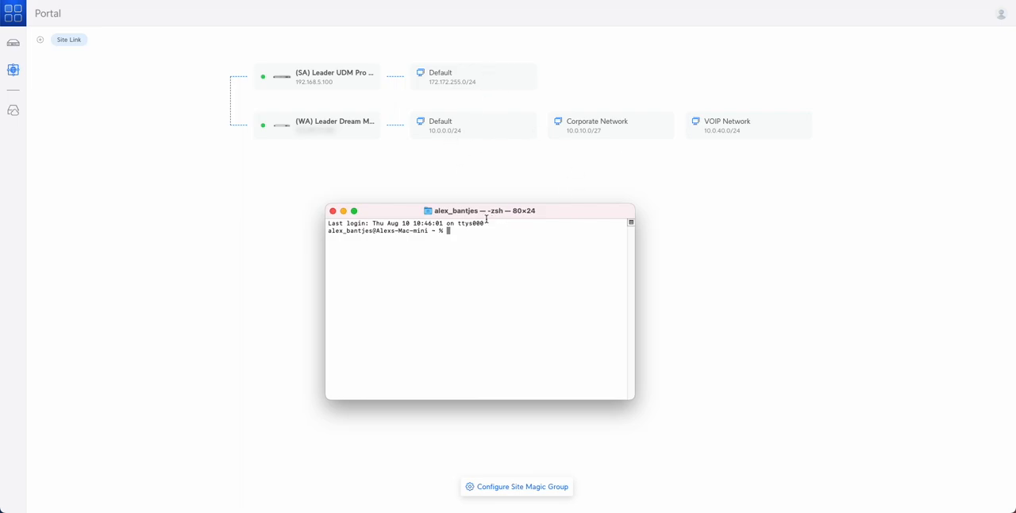
mouse_move(521, 165)
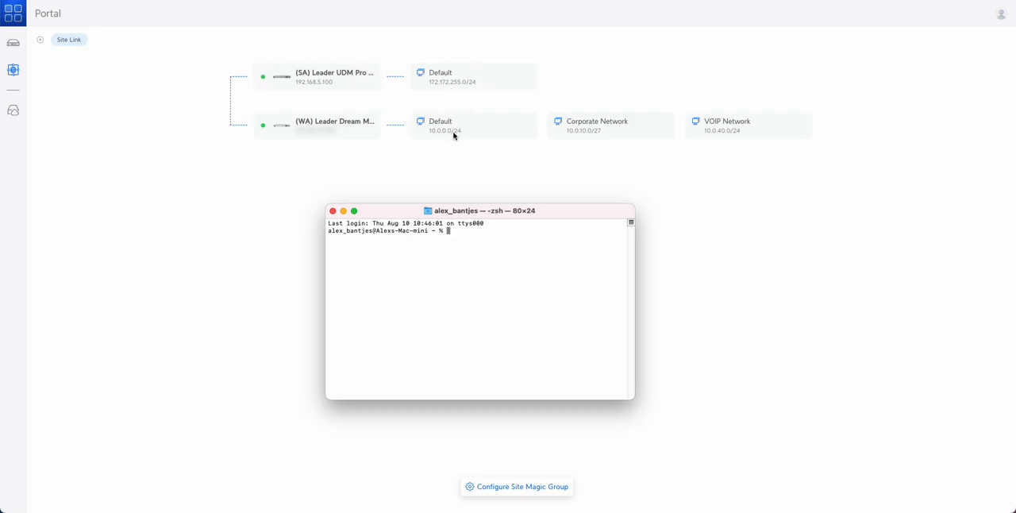
mouse_move(448, 140)
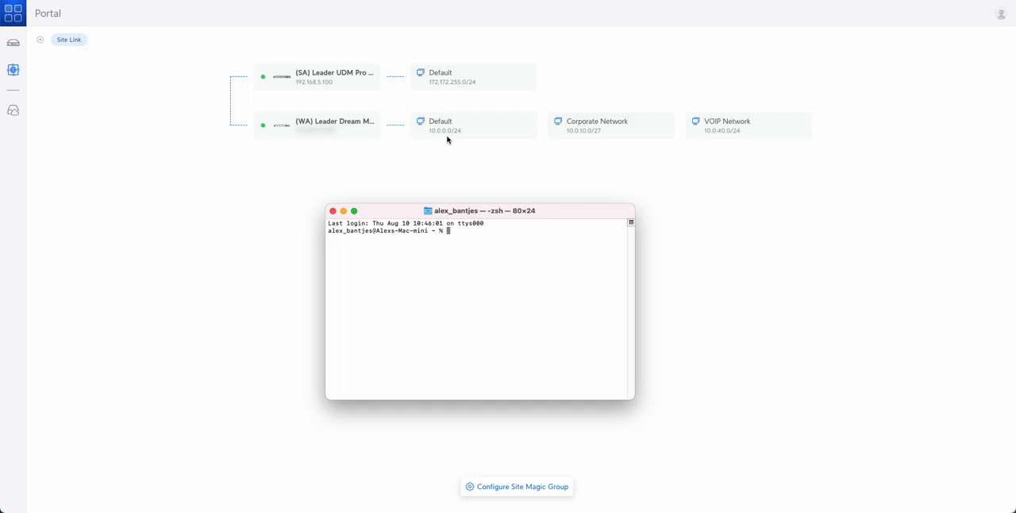
mouse_move(464, 231)
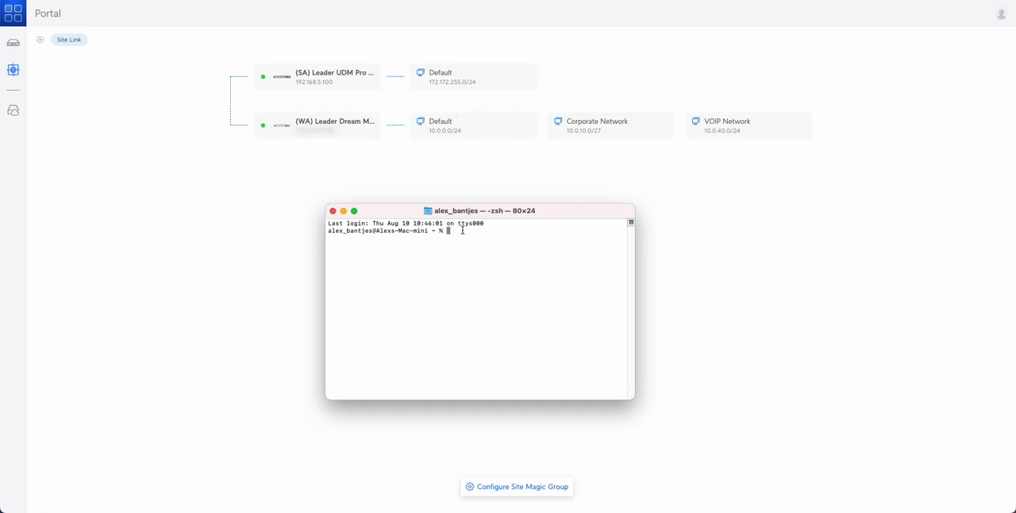
Step: Ping 10.0.0.1 and stop it to confirm 0% packet loss
text(ping)
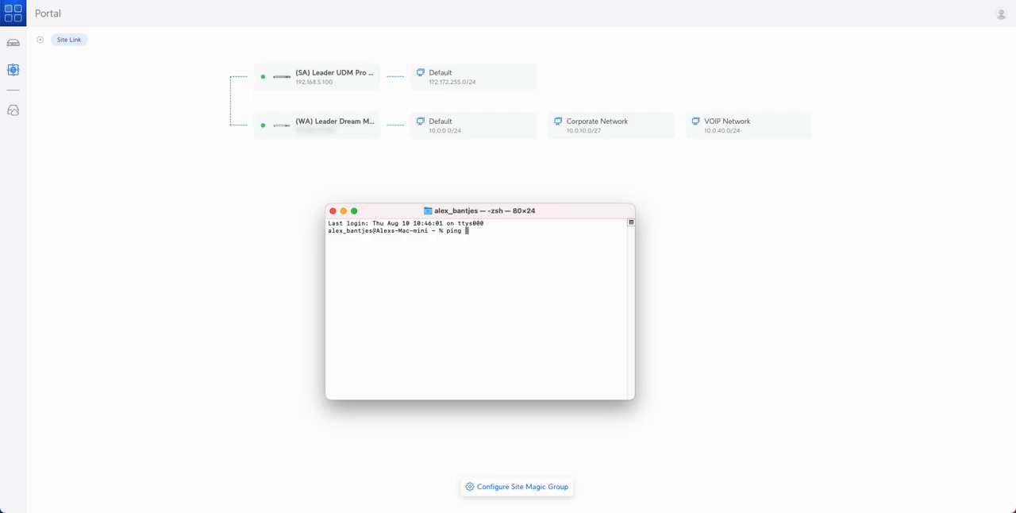
text(10.0.0.1)
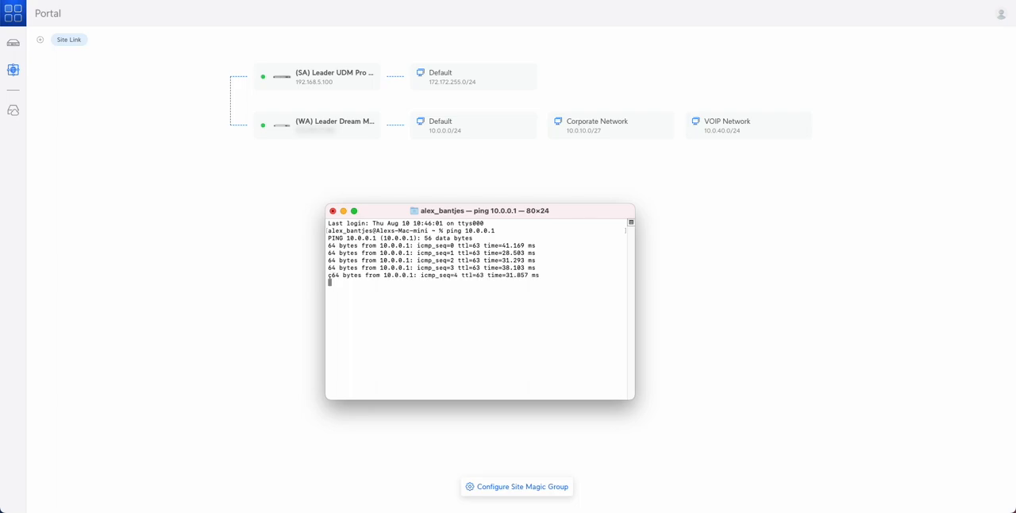
key(ctrl+c)
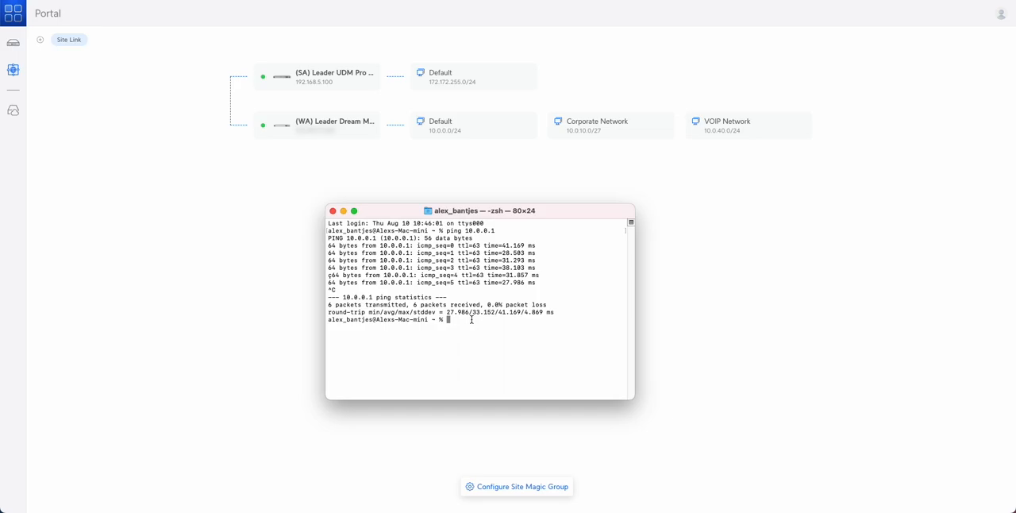
Step: Ping 10.0.10.15 to confirm it also answers with 0% packet loss
text(ping)
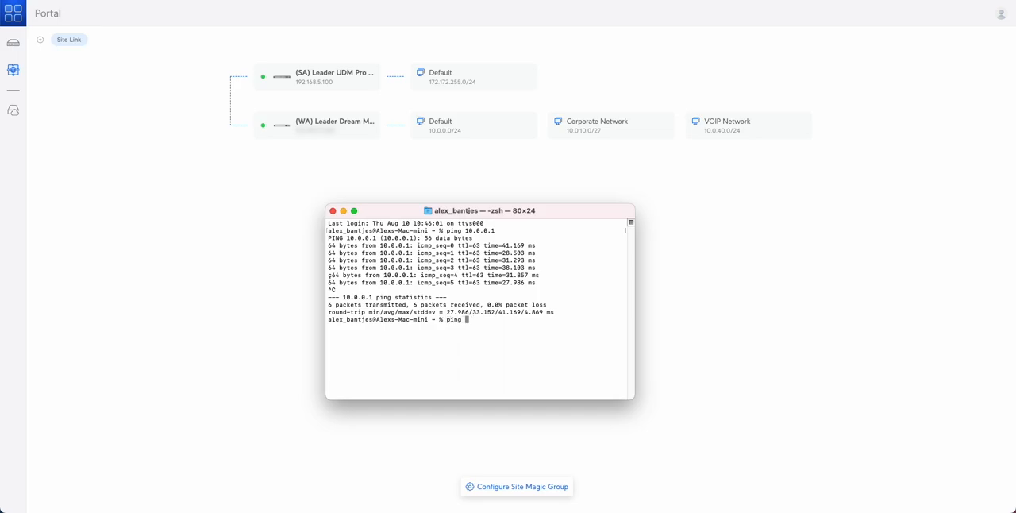
text(10.0.10.)
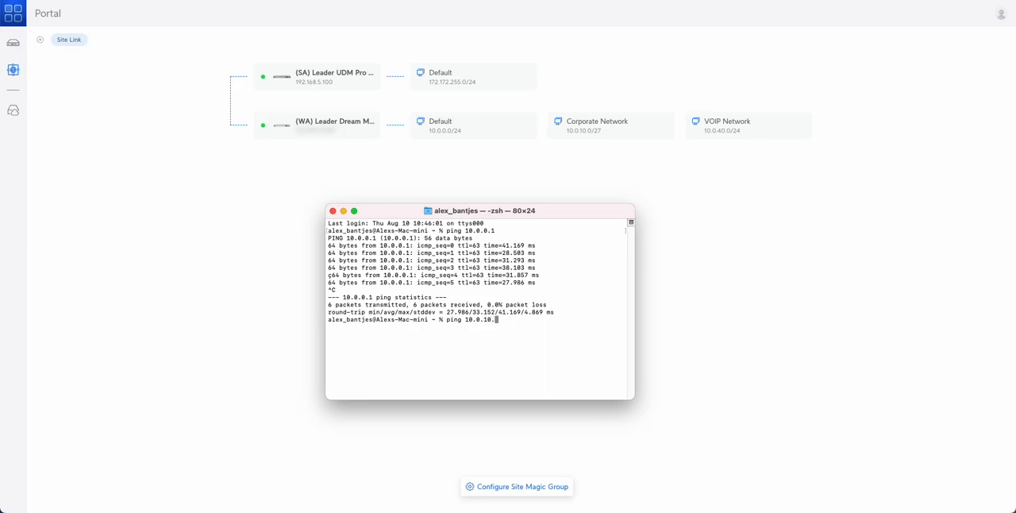
text(1)
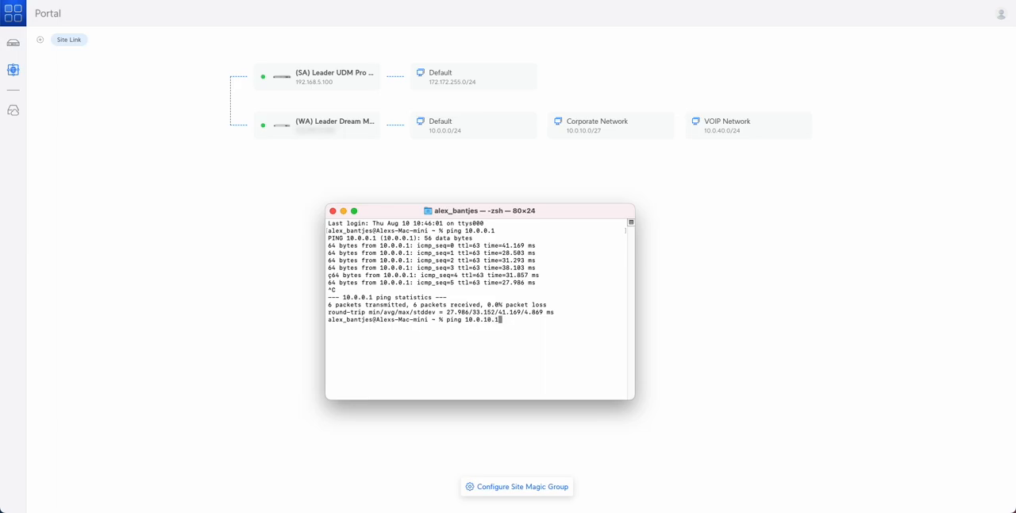
key(enter)
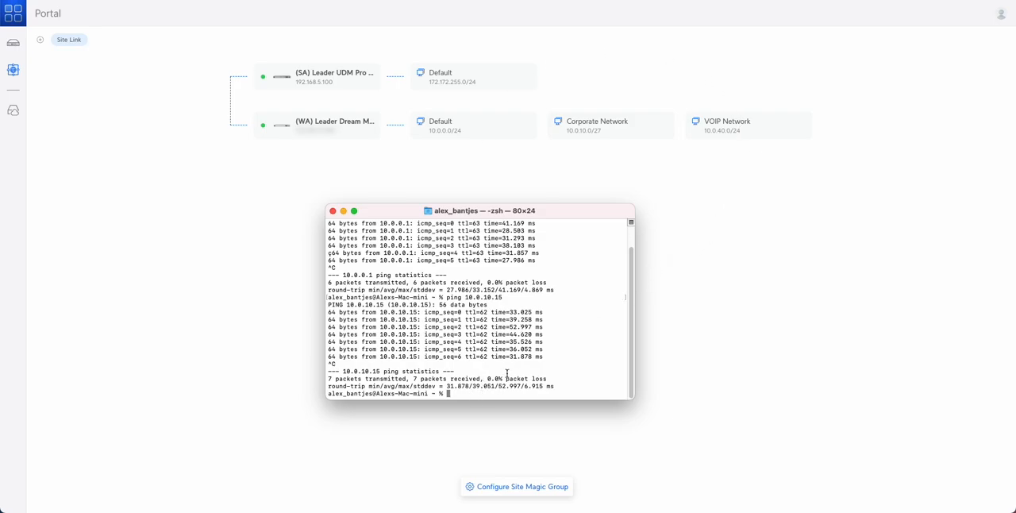
Step: Ping 10.0.20.1, see every request time out, and close the Terminal window
text(ping 10.0.10.15)
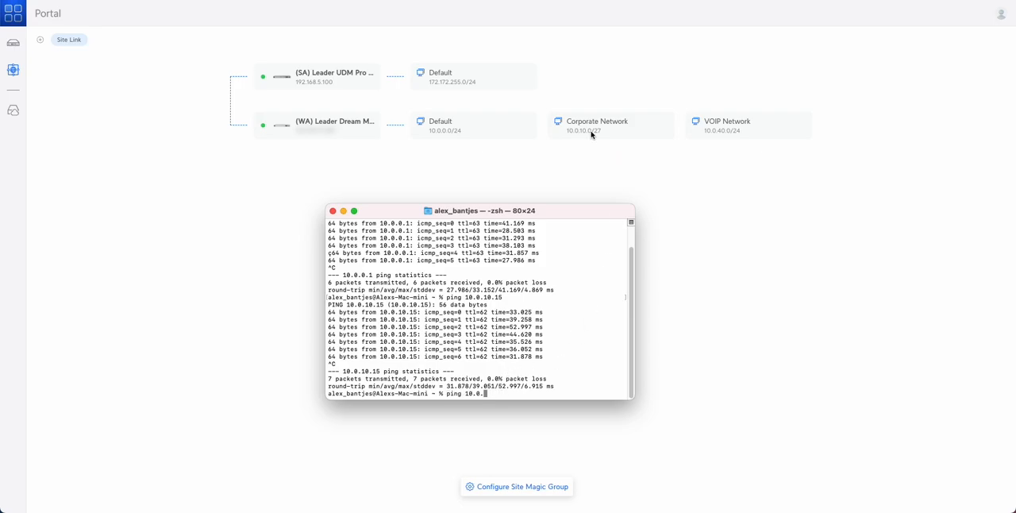
mouse_move(500, 146)
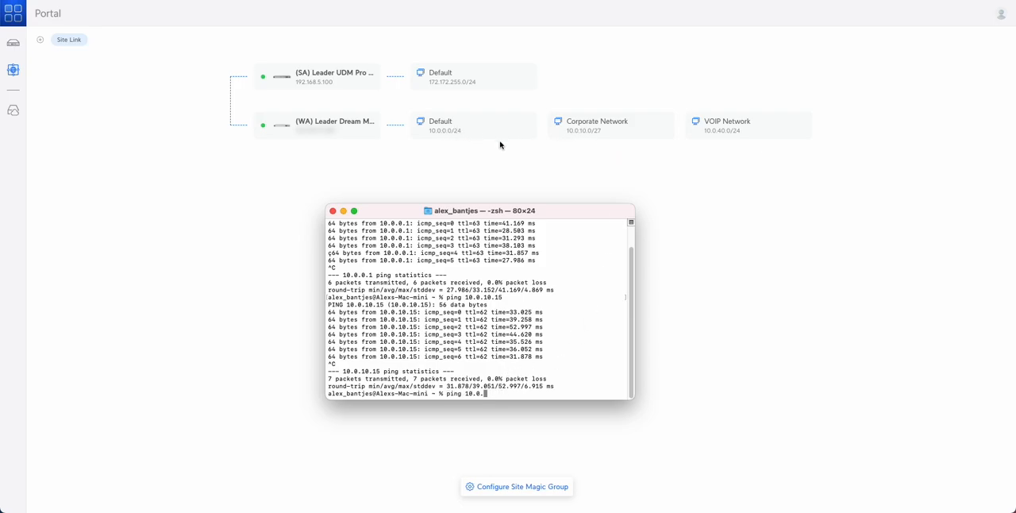
mouse_move(546, 137)
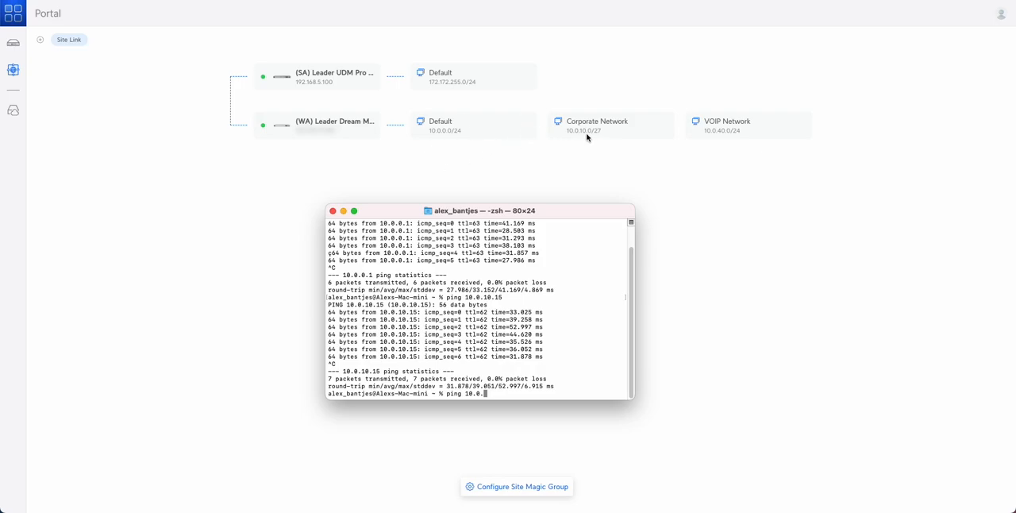
mouse_move(630, 133)
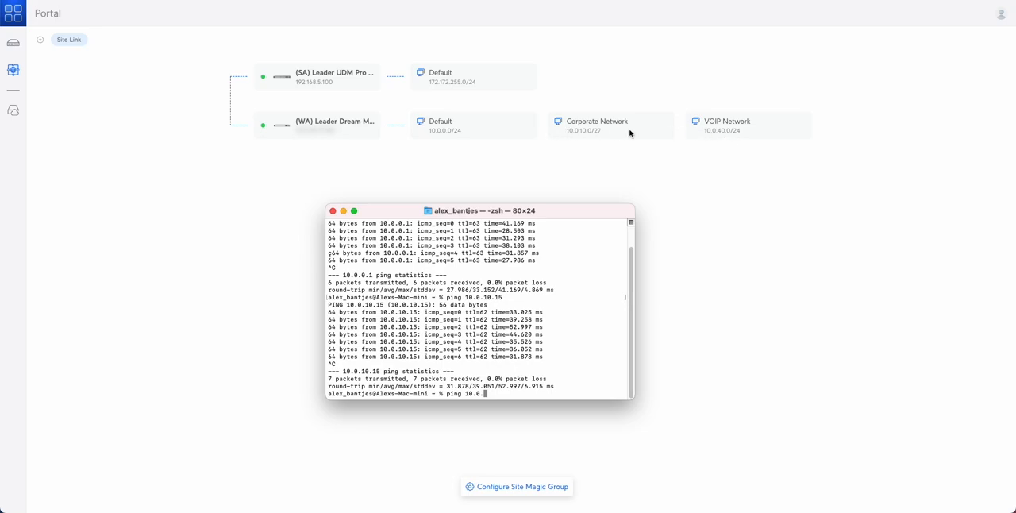
text(20)
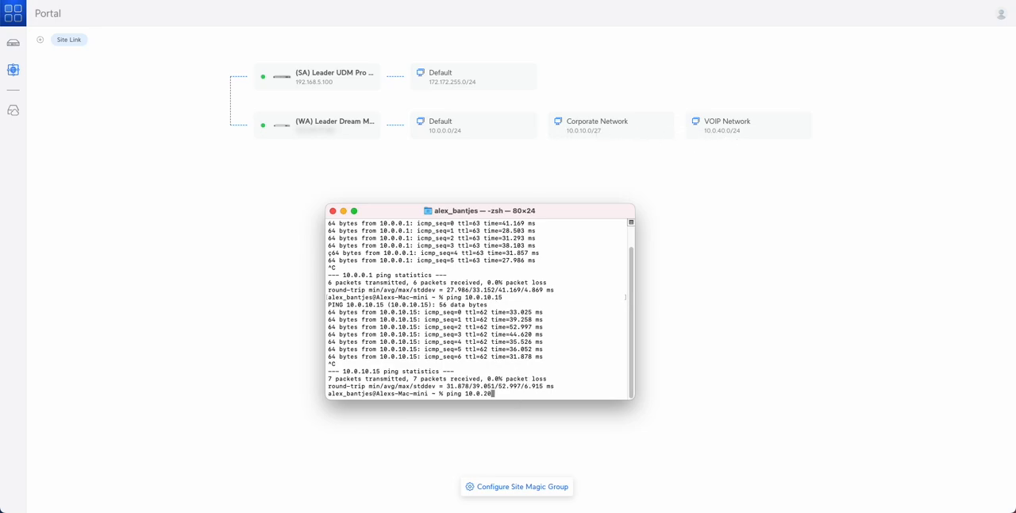
key(enter)
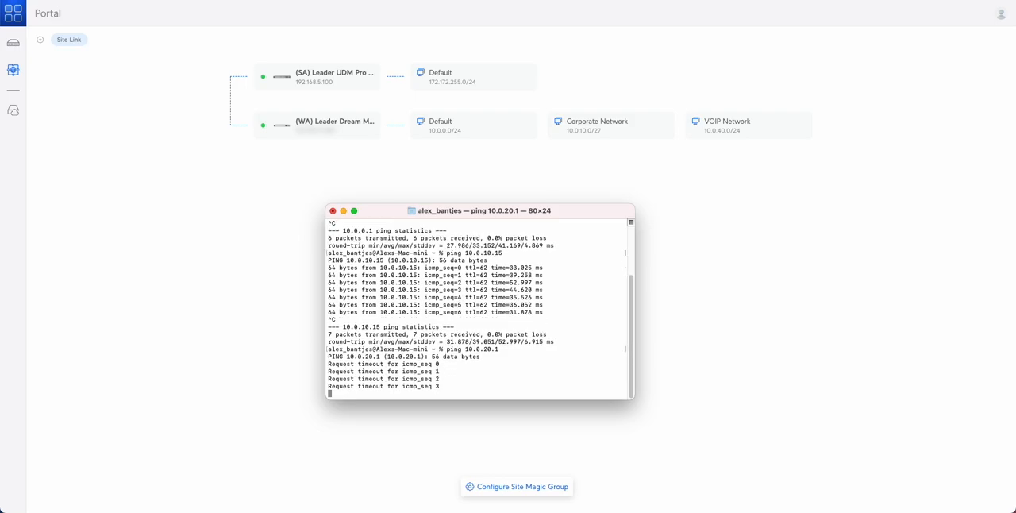
scroll(down, 3)
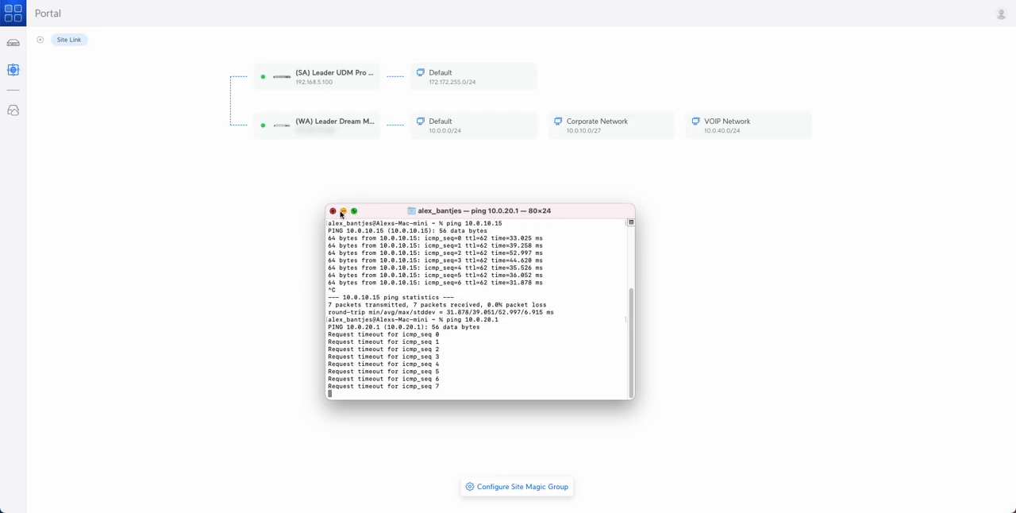
click(333, 209)
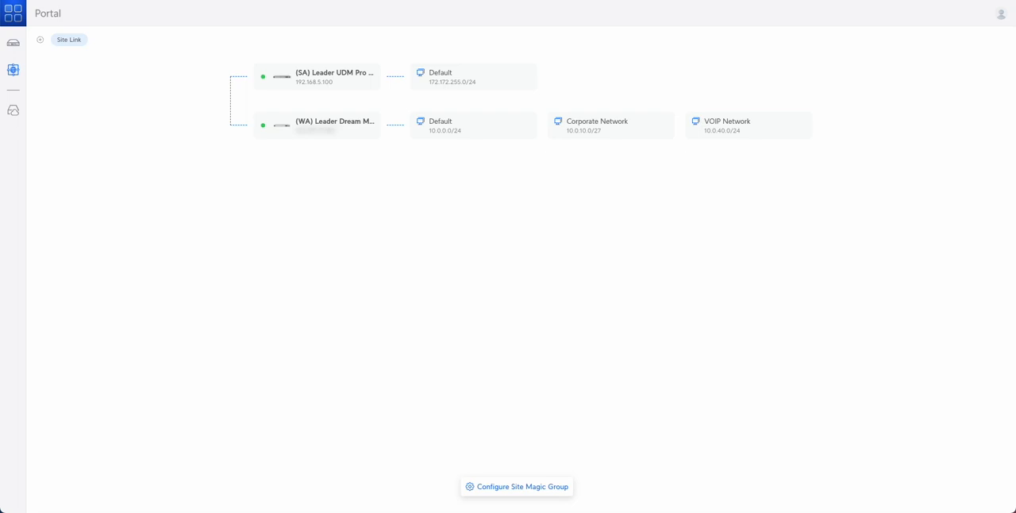
mouse_move(68, 46)
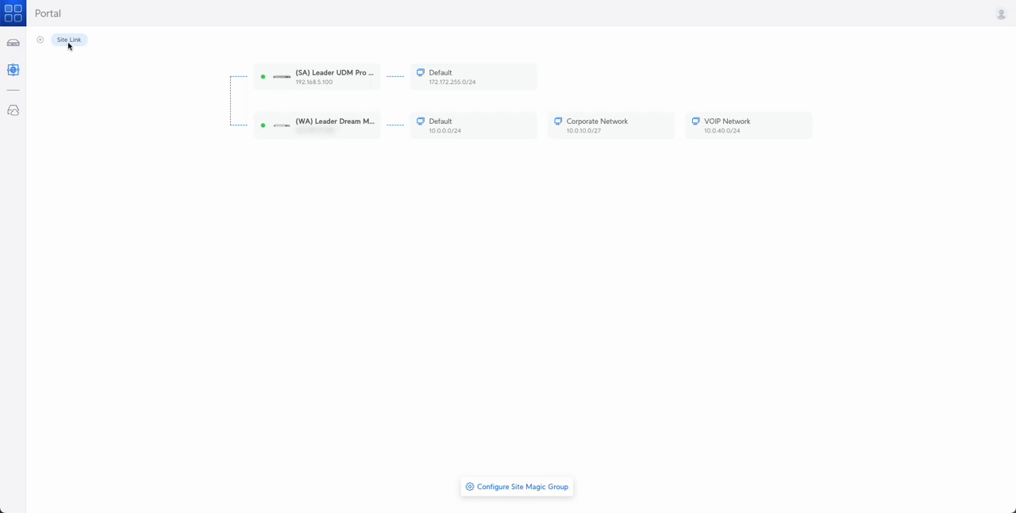
mouse_move(13, 44)
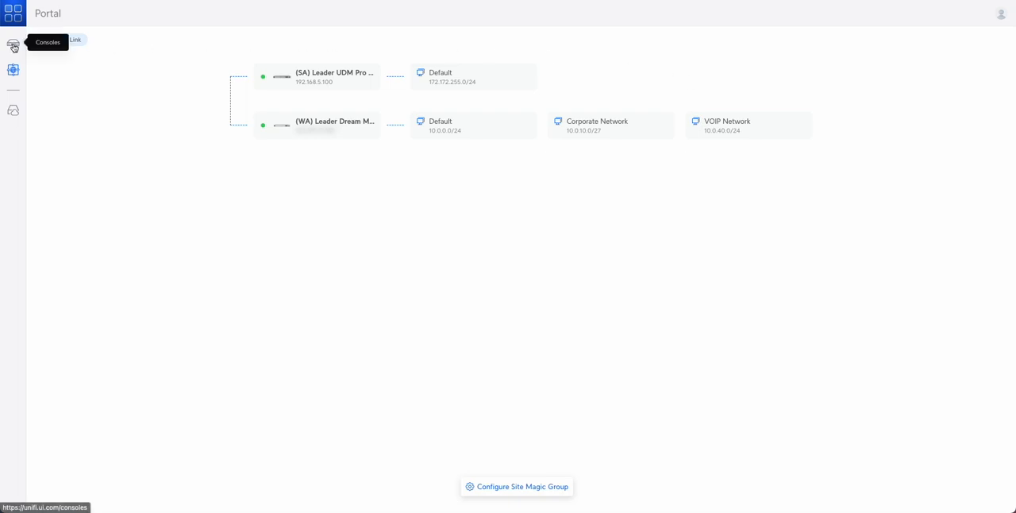
Step: On the SA Leader UDM Pro SE, reach Teleport & VPN settings and begin a new Site-to-Site VPN
click(13, 45)
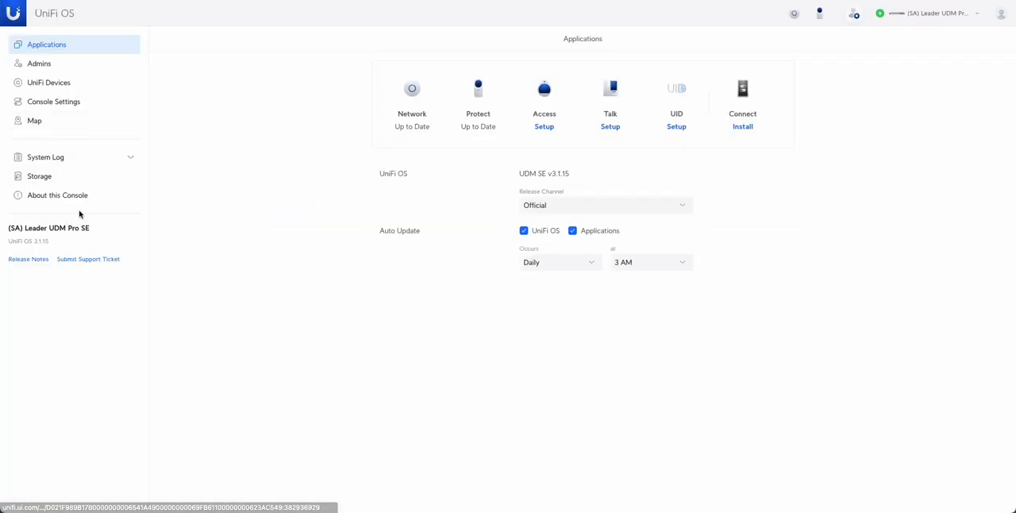
click(412, 89)
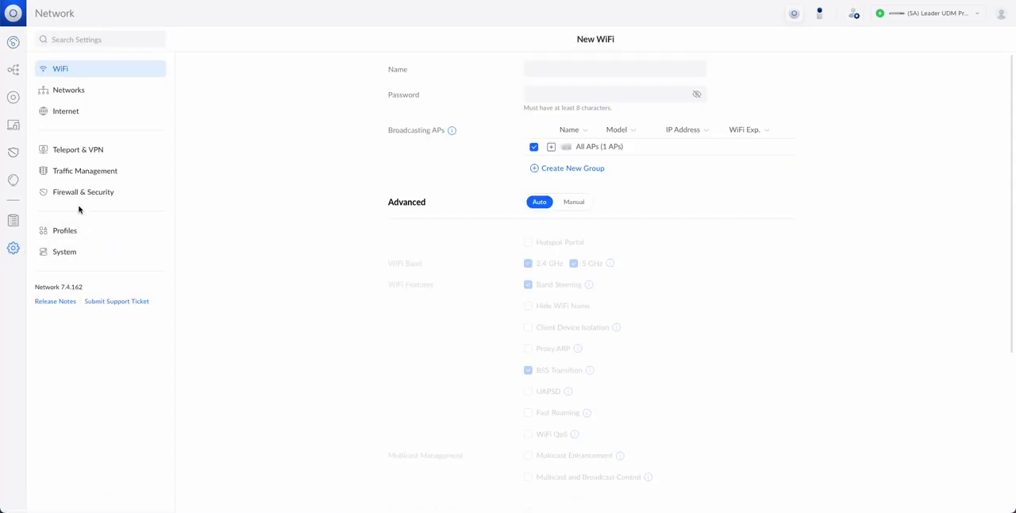
click(78, 149)
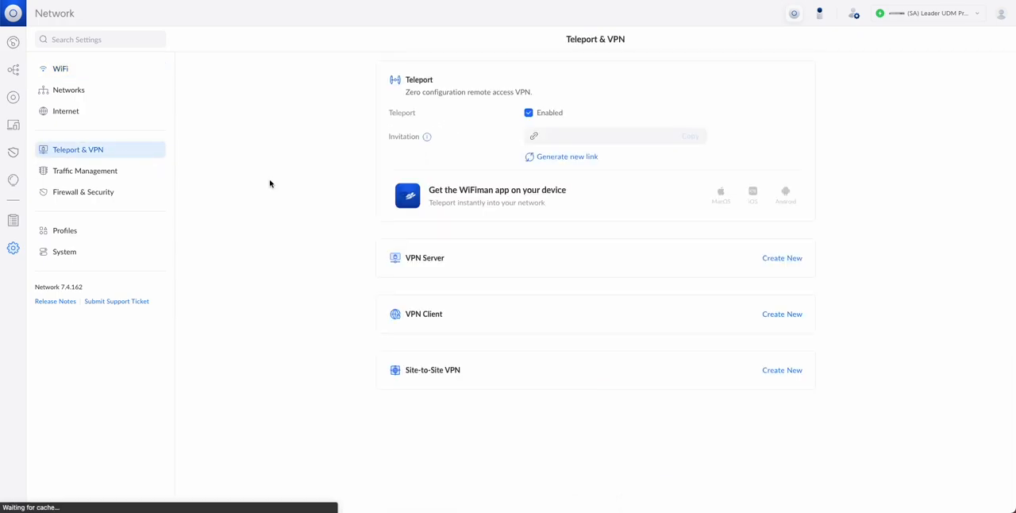
mouse_move(520, 439)
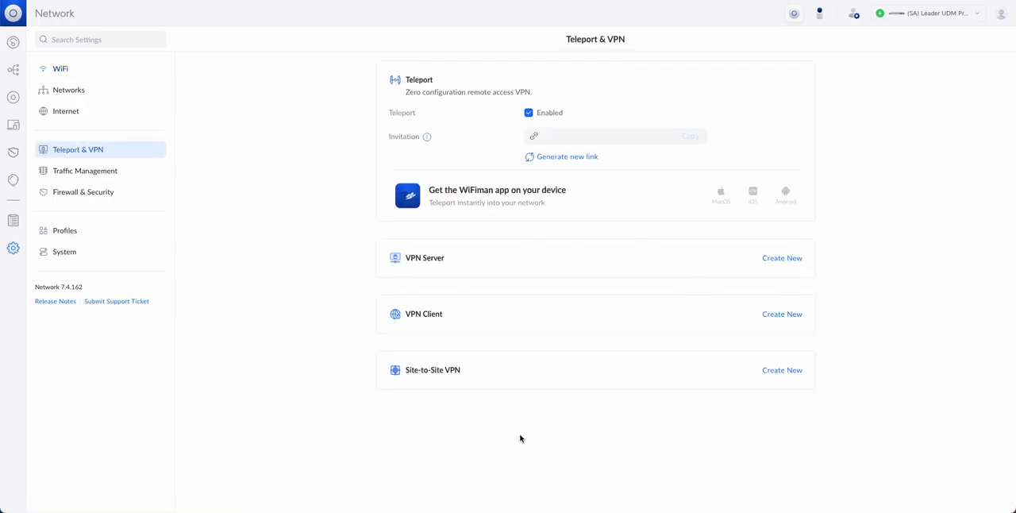
click(781, 370)
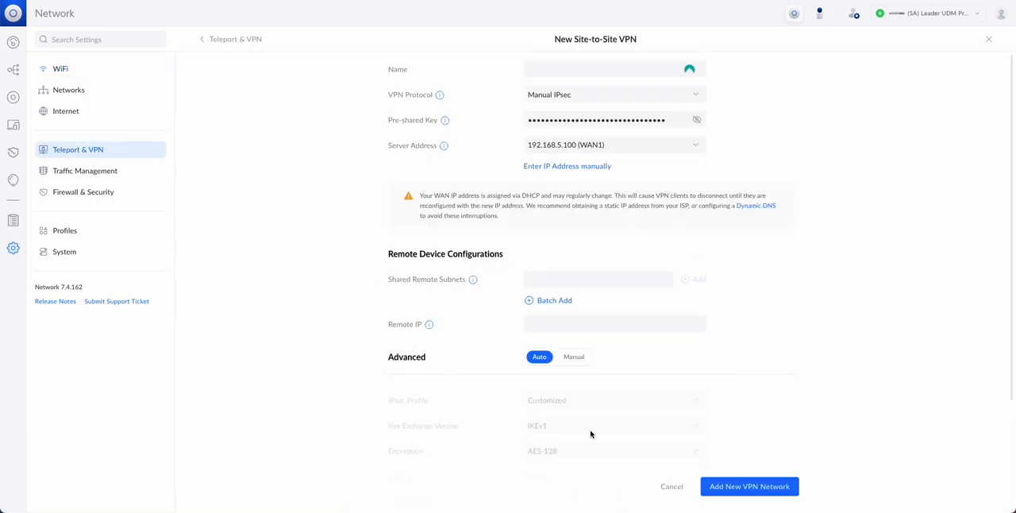